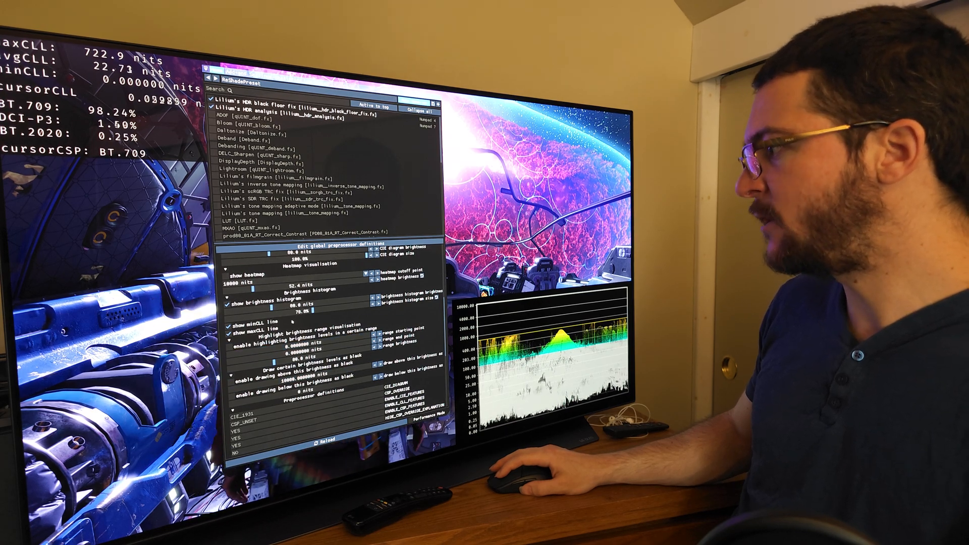
click(213, 101)
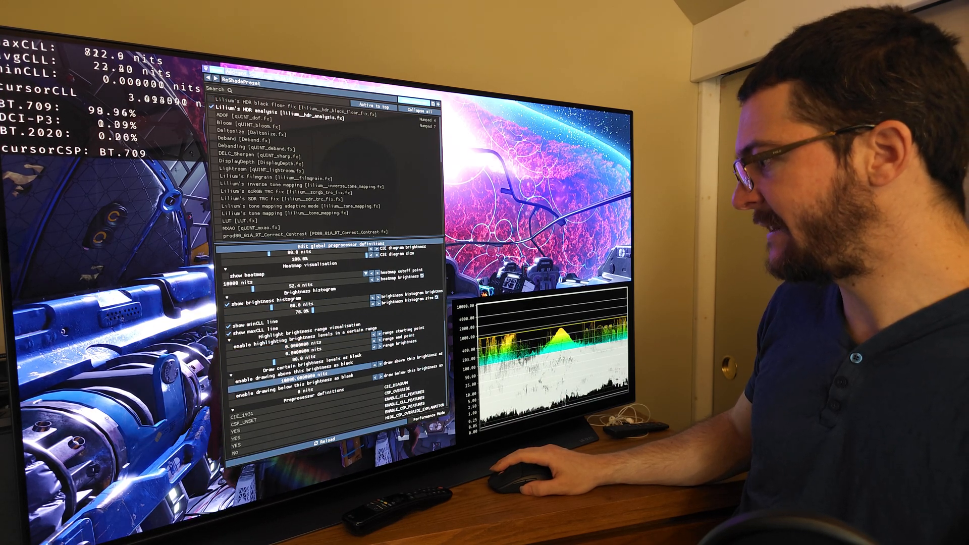